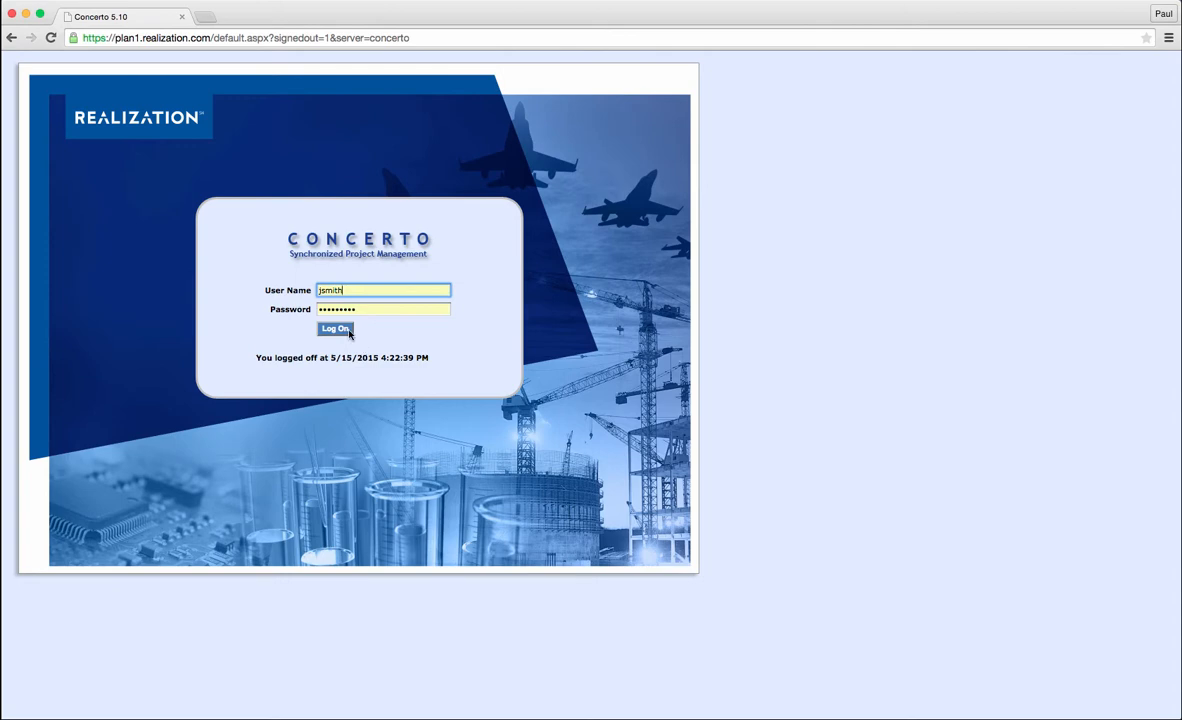
Step: Log on with the entered credentials and load the Project Mgr > Project Status report
{"action": "left_click", "coordinate": [335, 328]}
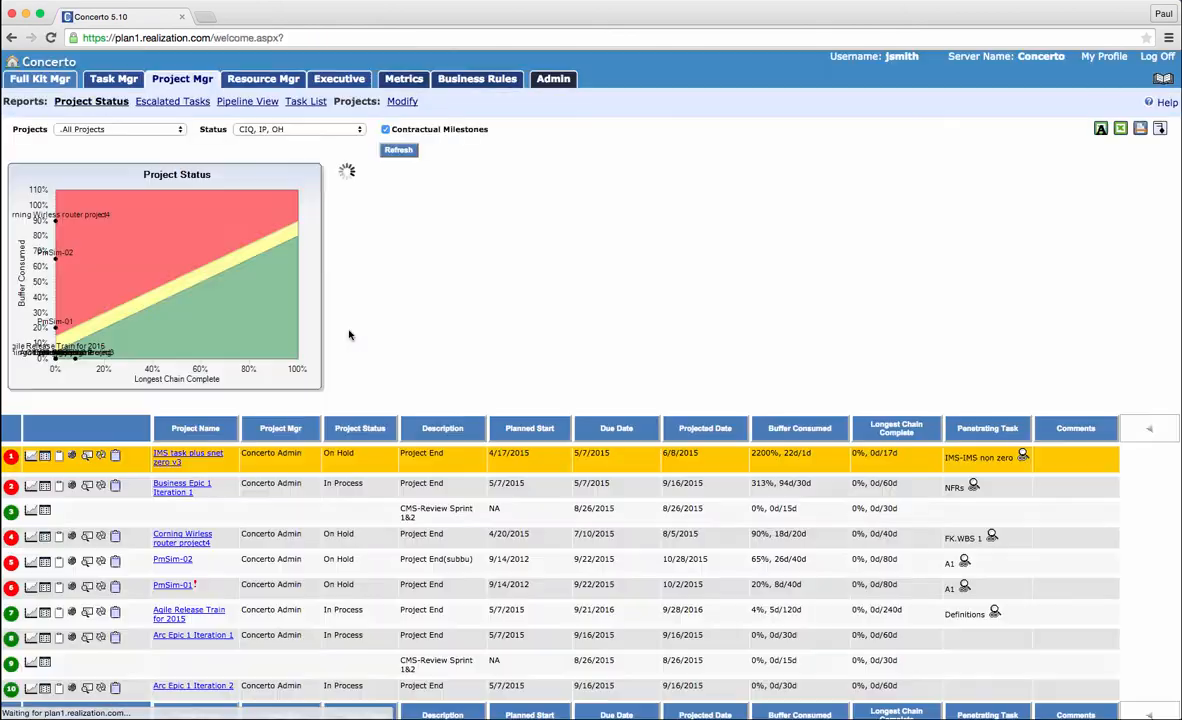
{"action": "left_click", "coordinate": [187, 454]}
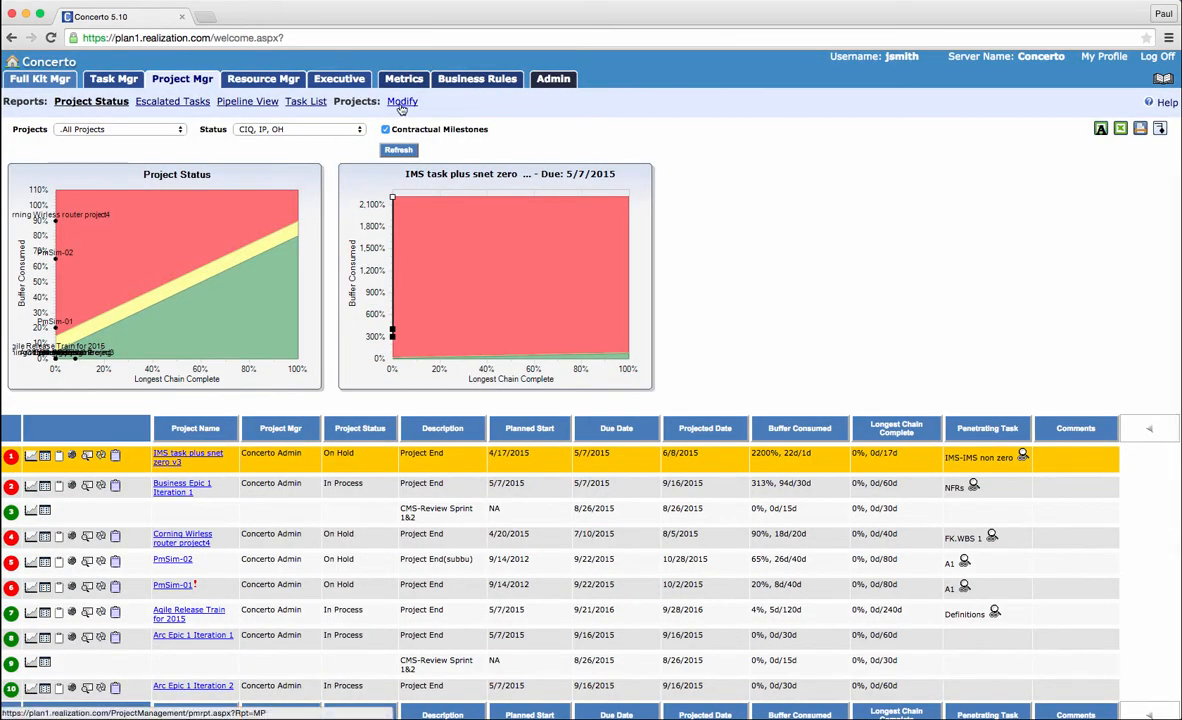
Step: Filter the Projects: Modify list to show only the Sample Eng project
{"action": "left_click", "coordinate": [396, 101]}
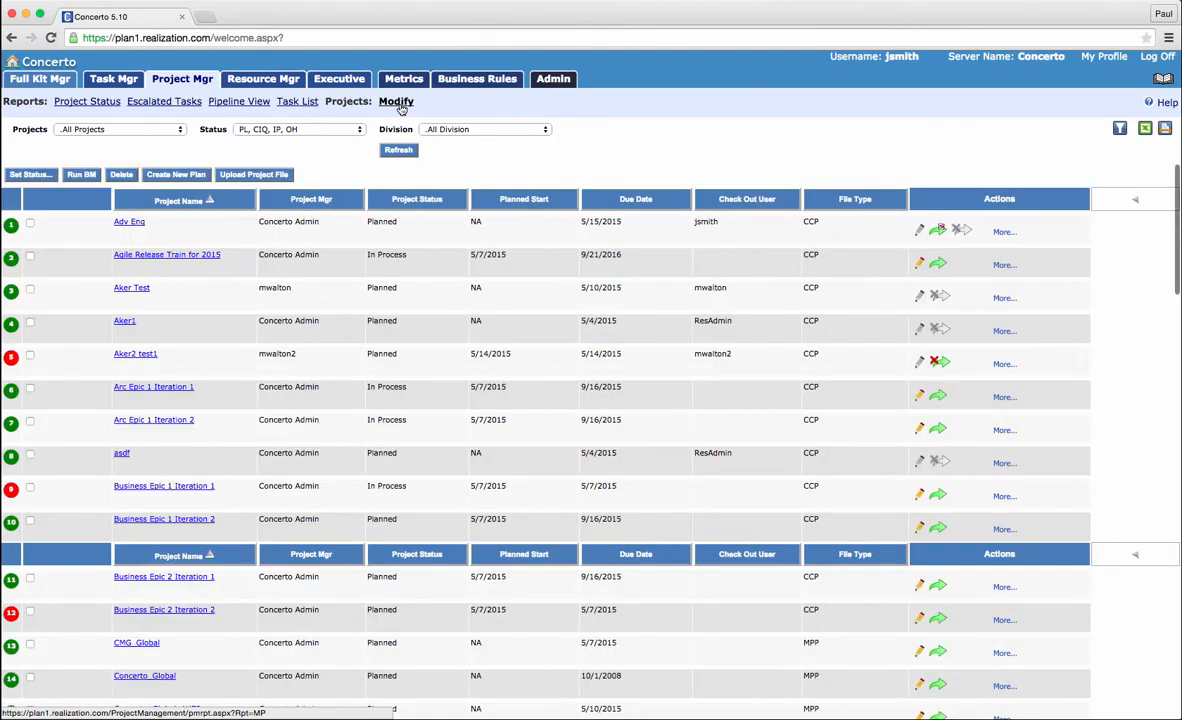
{"action": "left_click", "coordinate": [118, 129]}
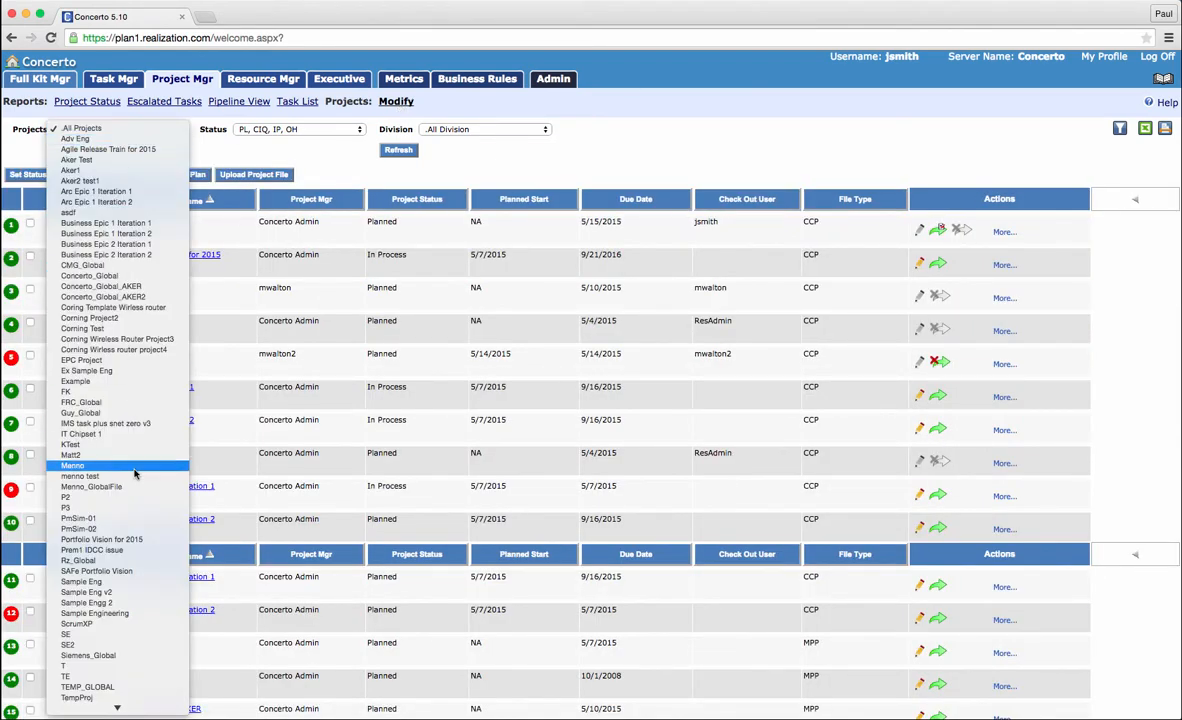
{"action": "left_click", "coordinate": [81, 581]}
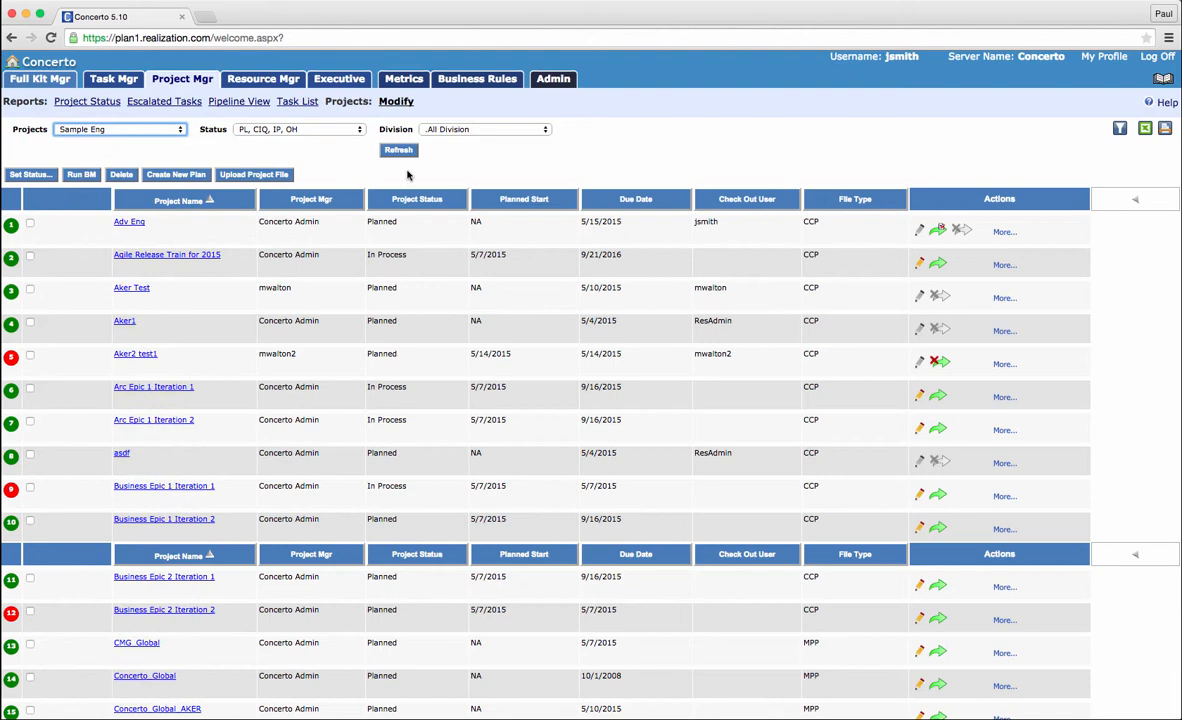
{"action": "left_click", "coordinate": [398, 150]}
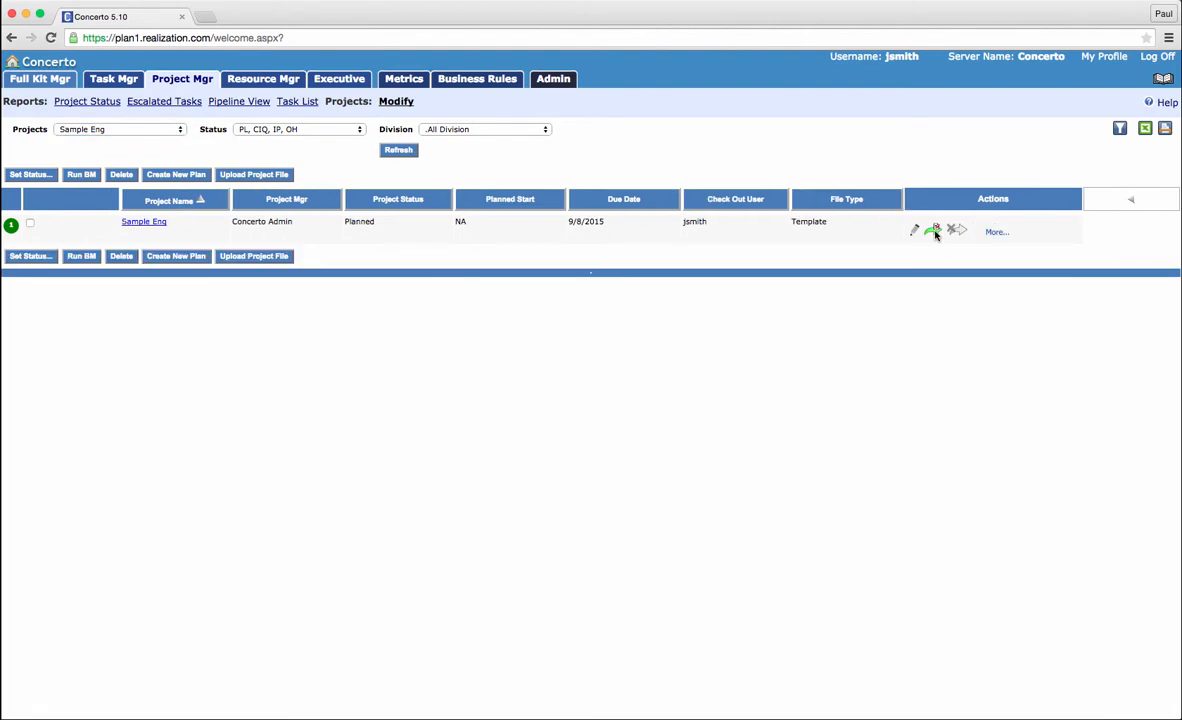
Step: Open Sample Eng in Project Planning and switch from Gantt to the WBS phase-by-feature grid
{"action": "left_click", "coordinate": [933, 231]}
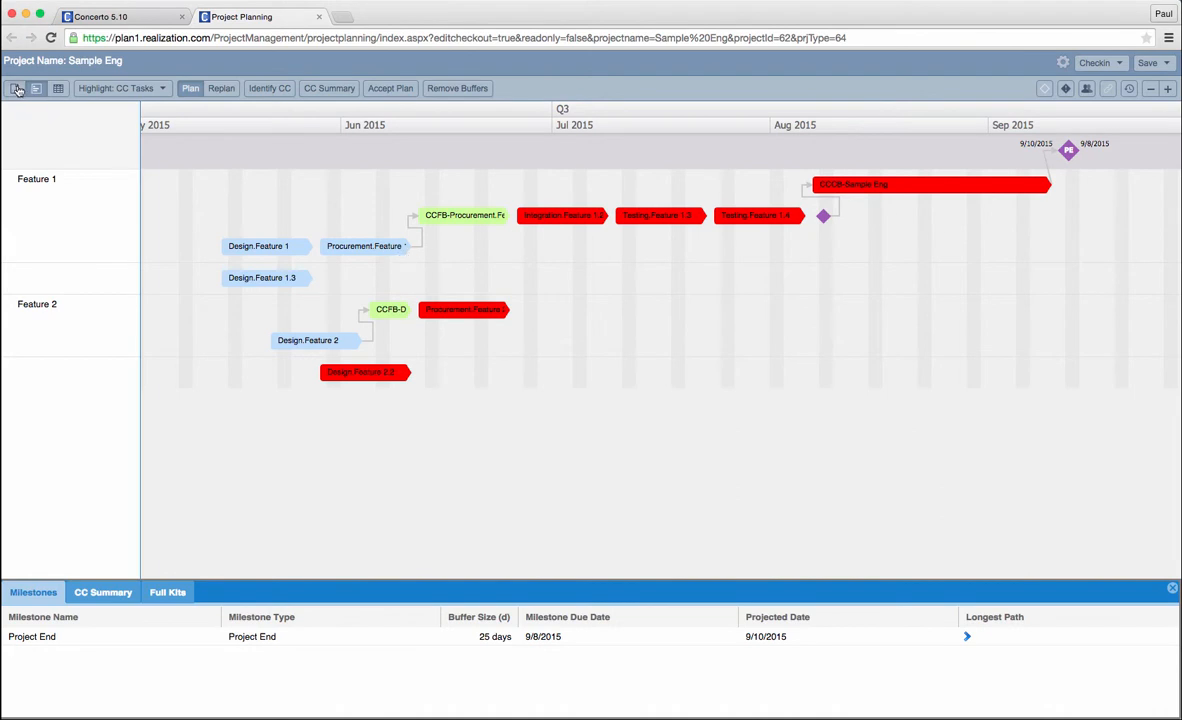
{"action": "left_click", "coordinate": [36, 88]}
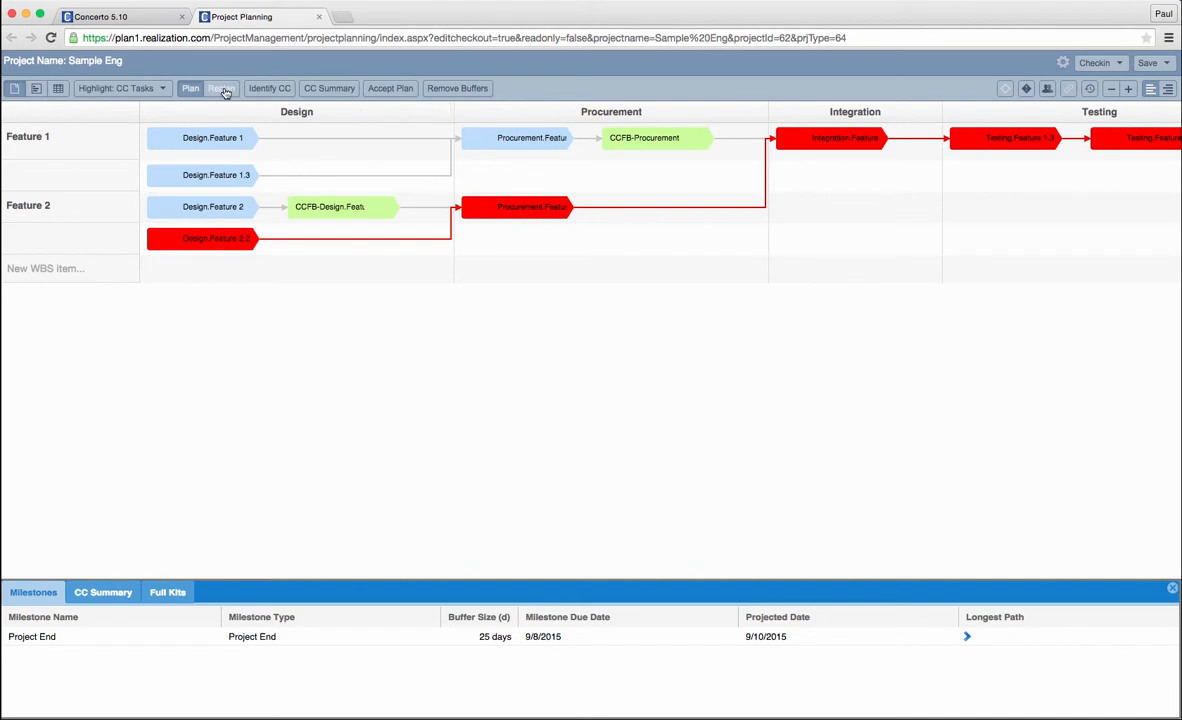
Step: Add a Manufacturing phase and Feature 3 with linked Design and 10-day Manufacturing tasks
{"action": "left_click", "coordinate": [457, 88]}
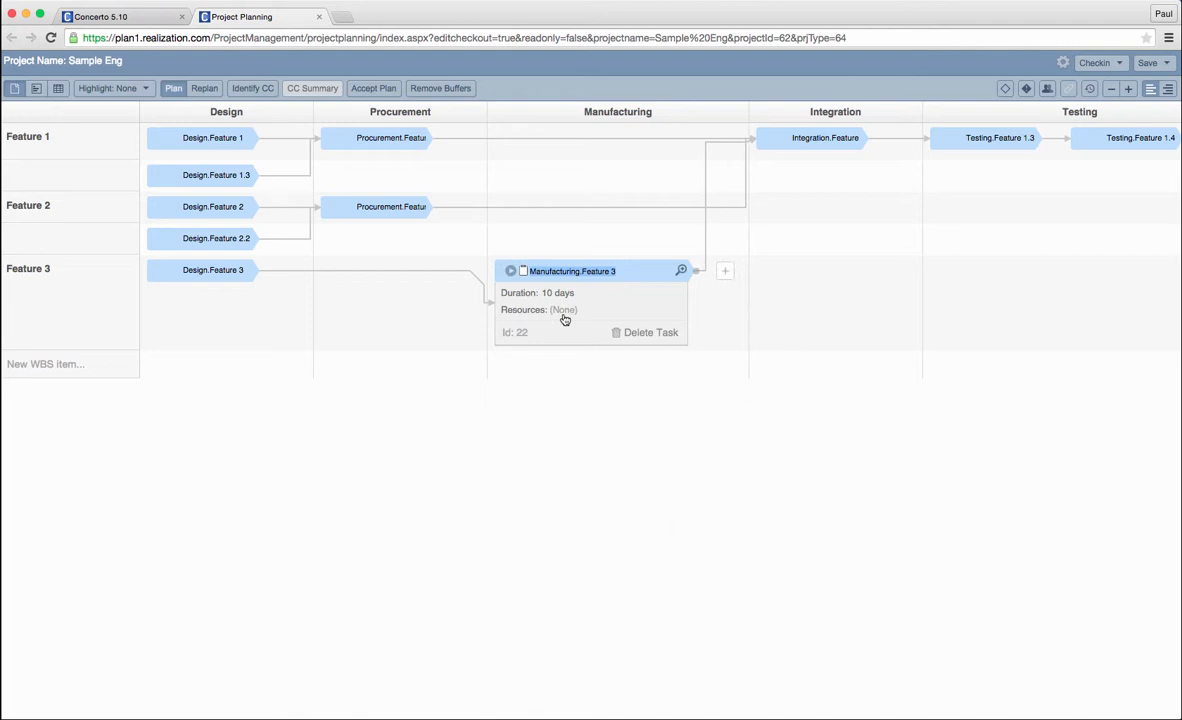
Step: Assign Factory to Manufacturing.Feature 3 and Design Engineer to Design.Feature 3
{"action": "left_click", "coordinate": [564, 309]}
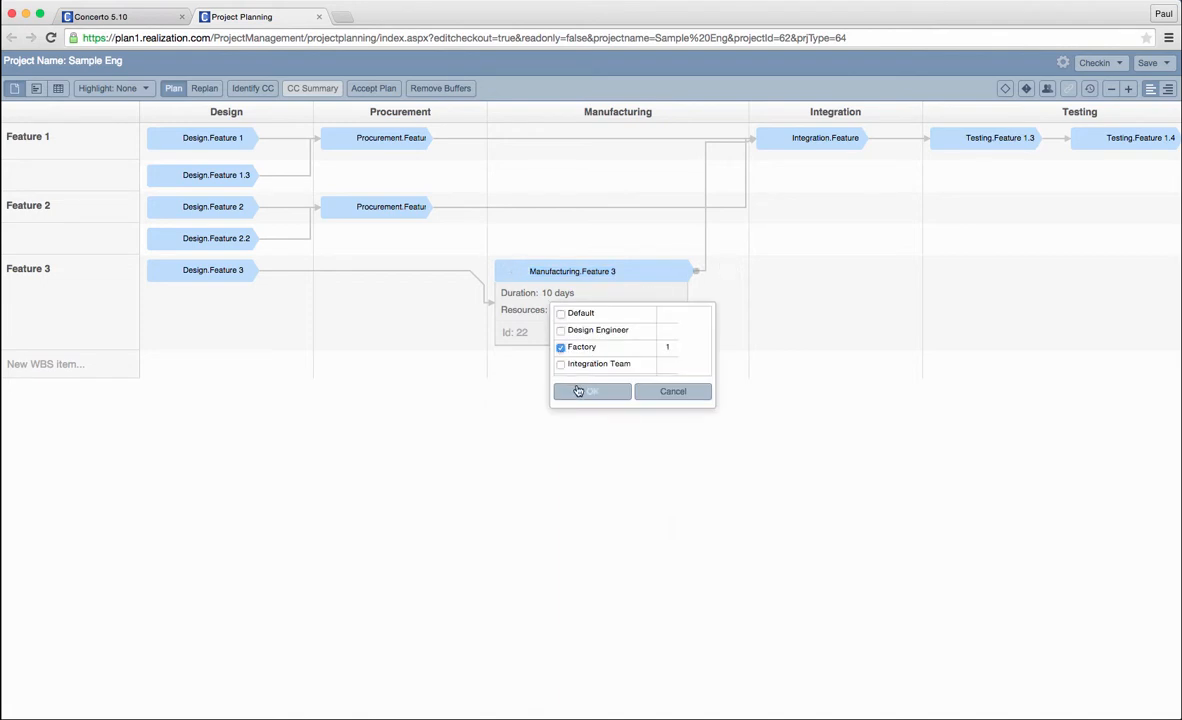
{"action": "left_click", "coordinate": [591, 391]}
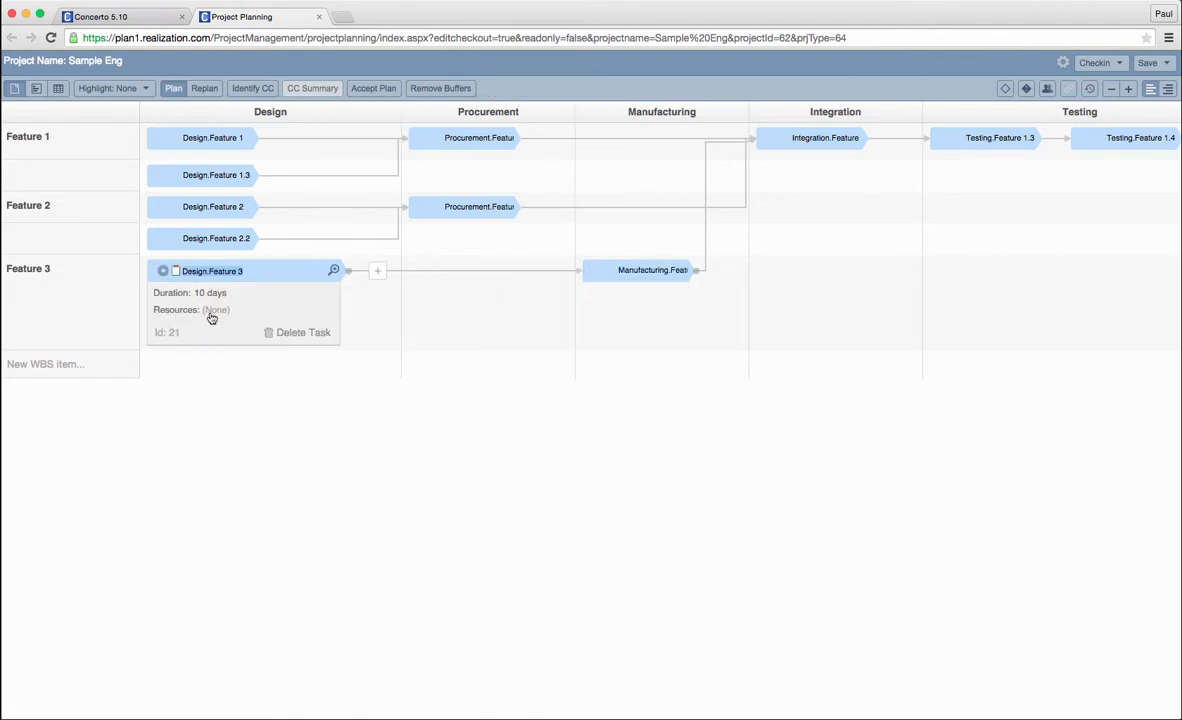
{"action": "left_click", "coordinate": [210, 309]}
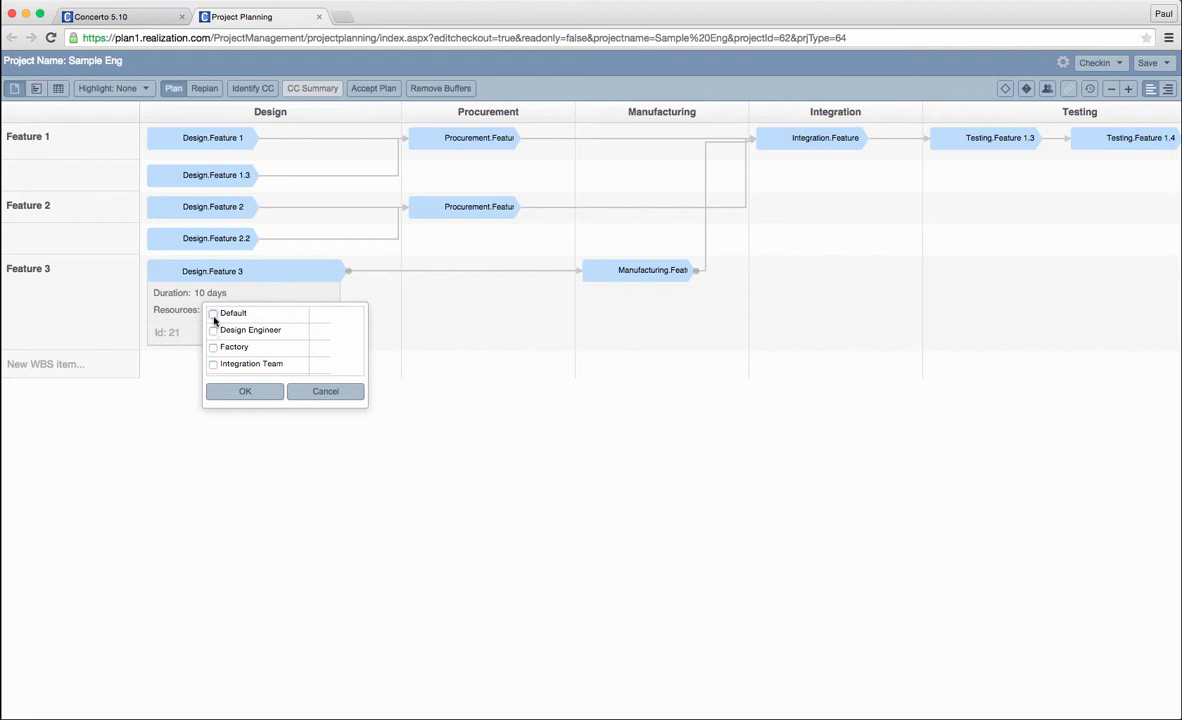
{"action": "left_click", "coordinate": [213, 330]}
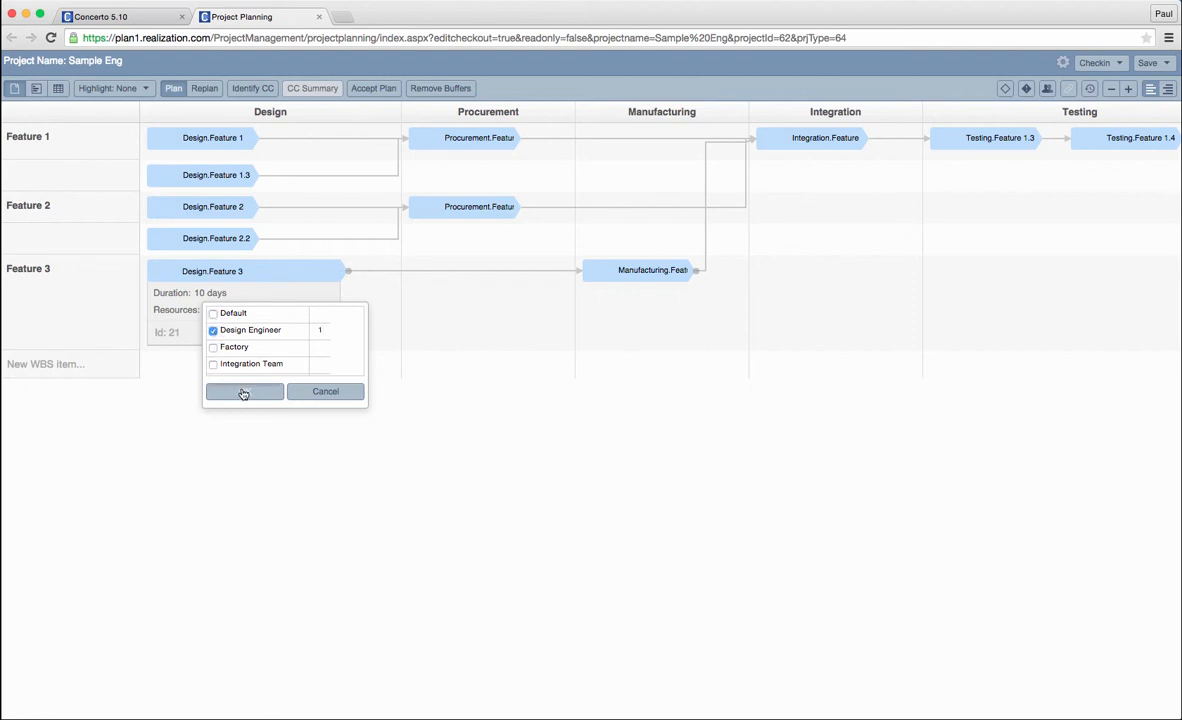
{"action": "left_click", "coordinate": [244, 391]}
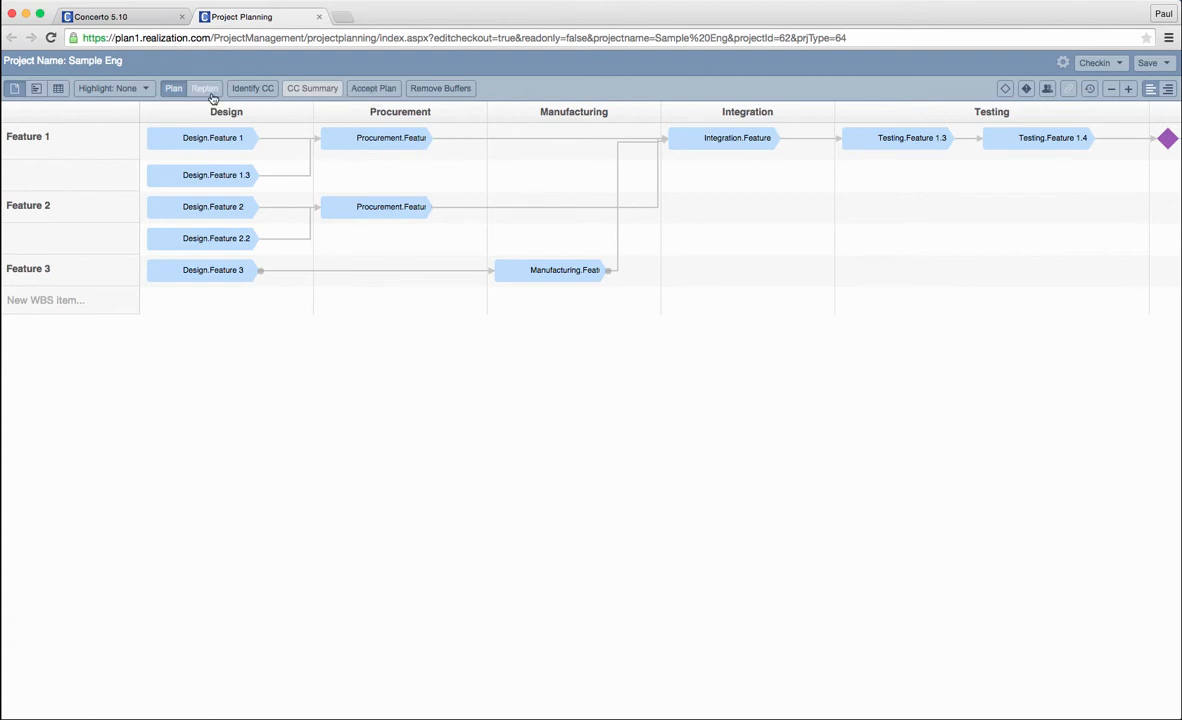
Step: Enter Replan mode and recompute the critical chain with ReDoCC
{"action": "left_click", "coordinate": [204, 88]}
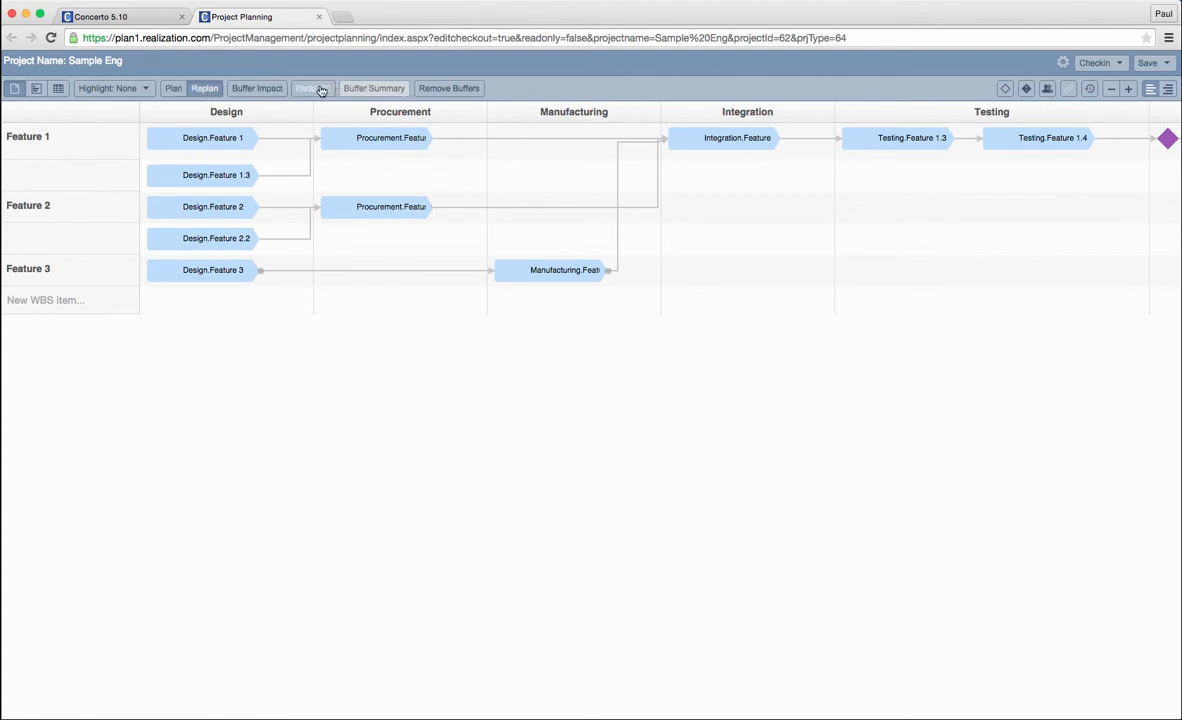
{"action": "left_click", "coordinate": [312, 88]}
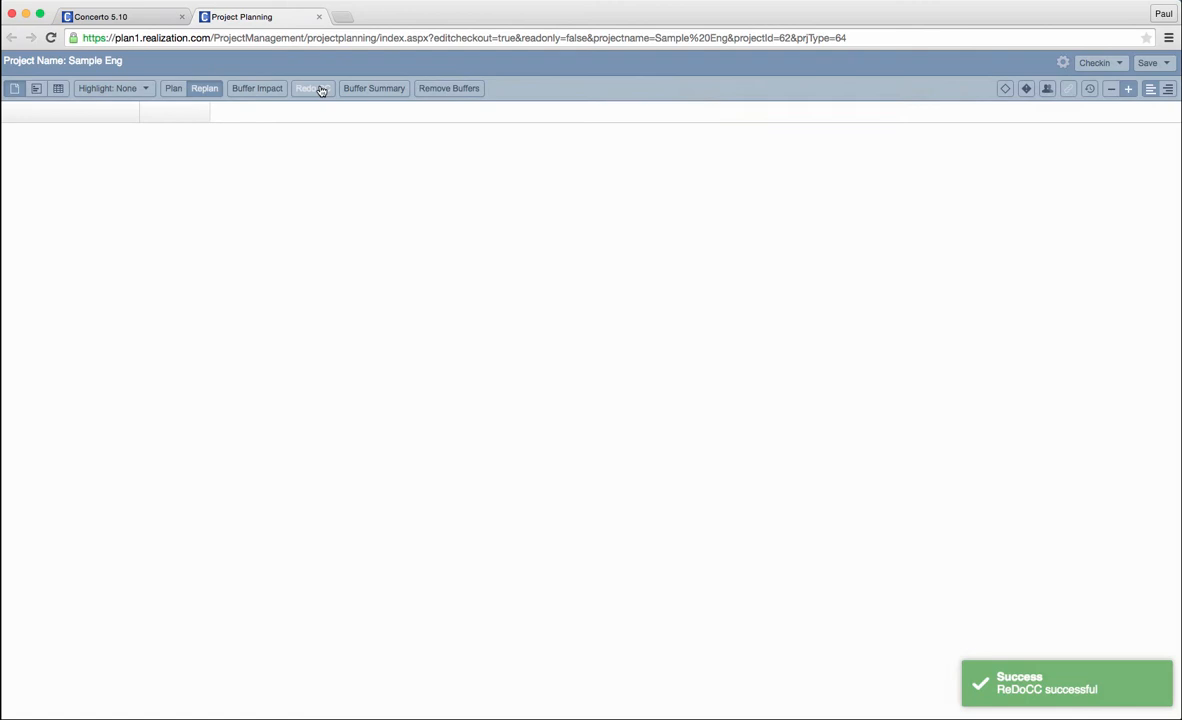